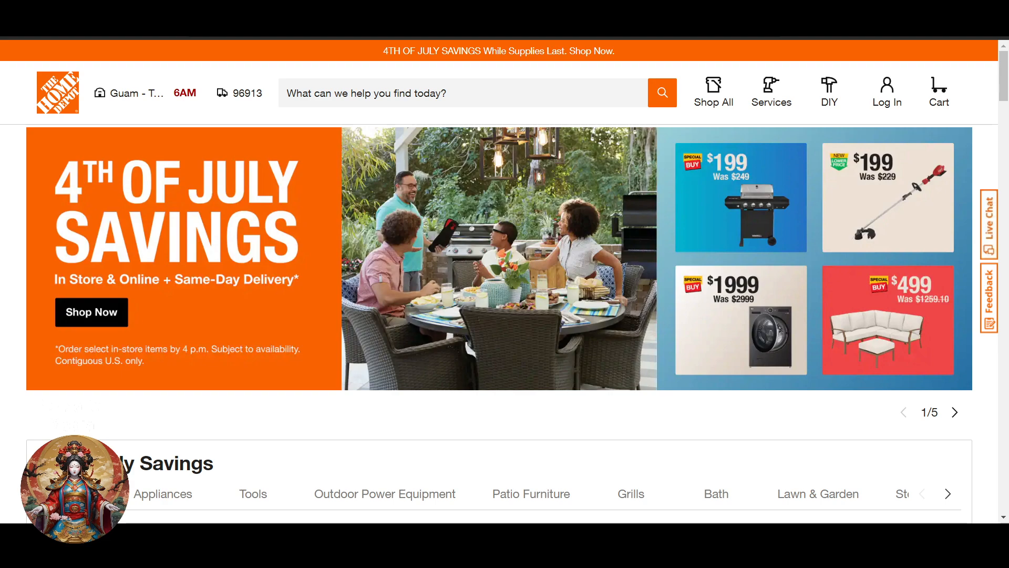
Browse the promotional banner and look through the account sign-in panel.
left_click(955, 413)
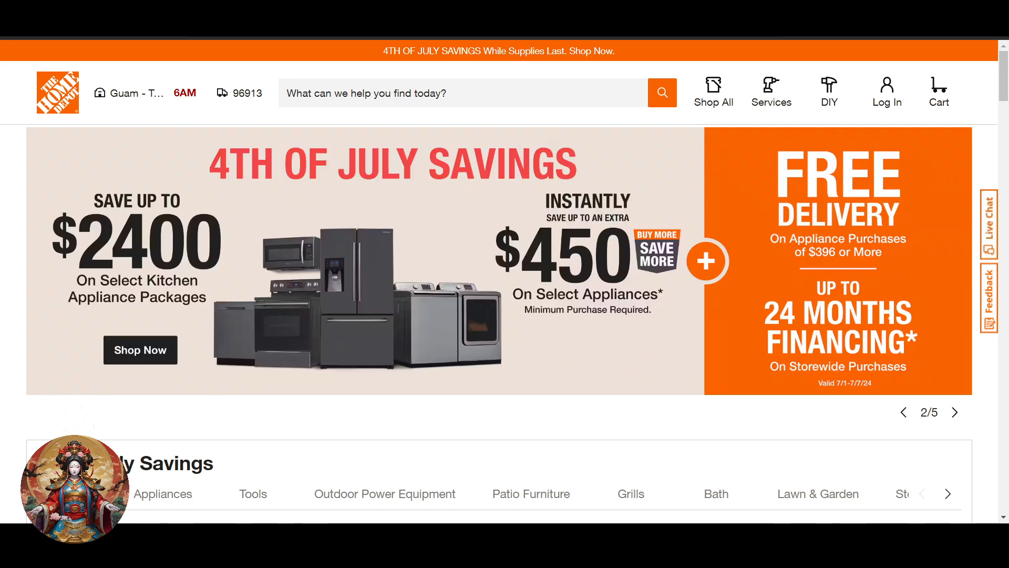
left_click(957, 412)
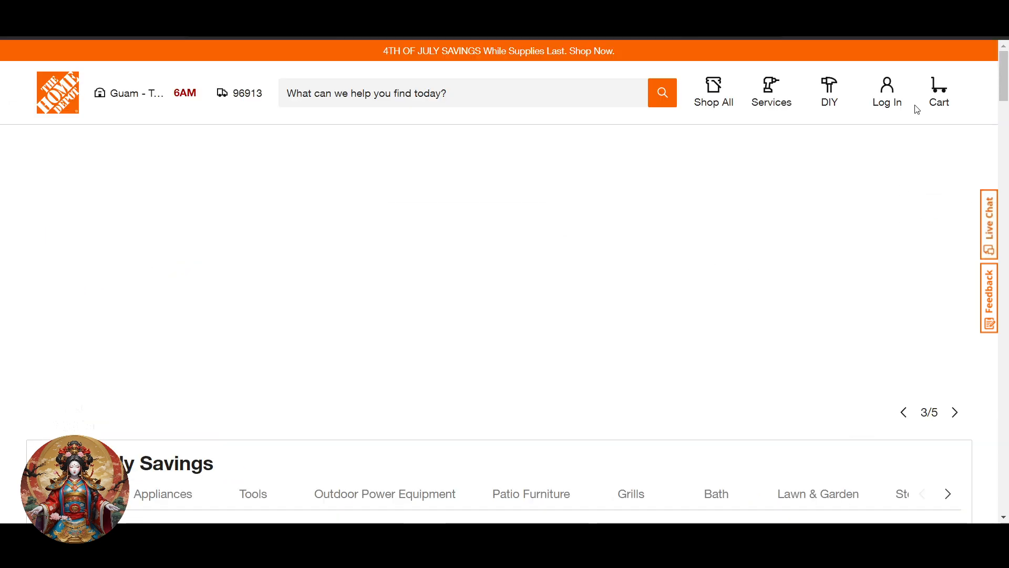
mouse_move(887, 102)
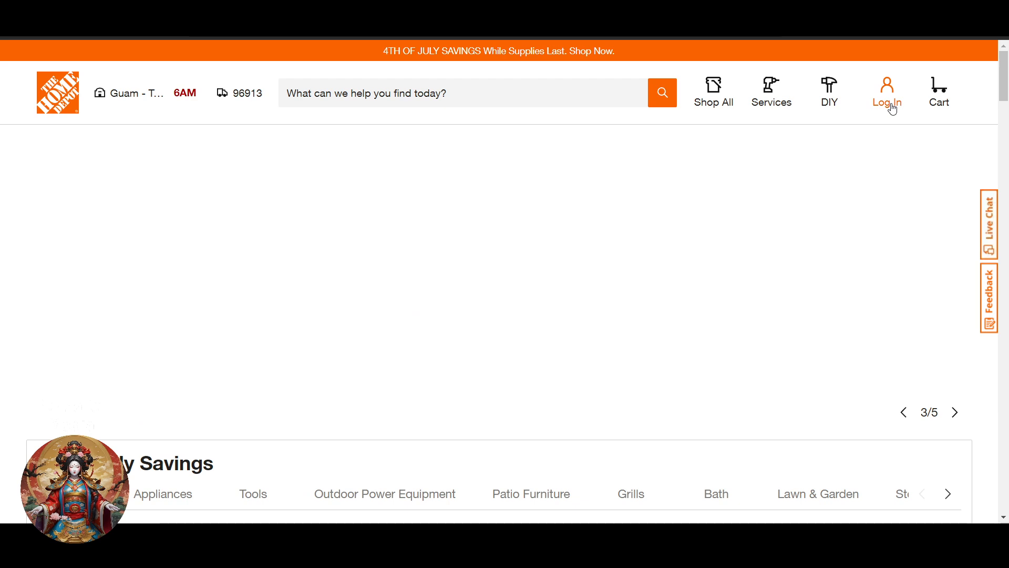
left_click(887, 93)
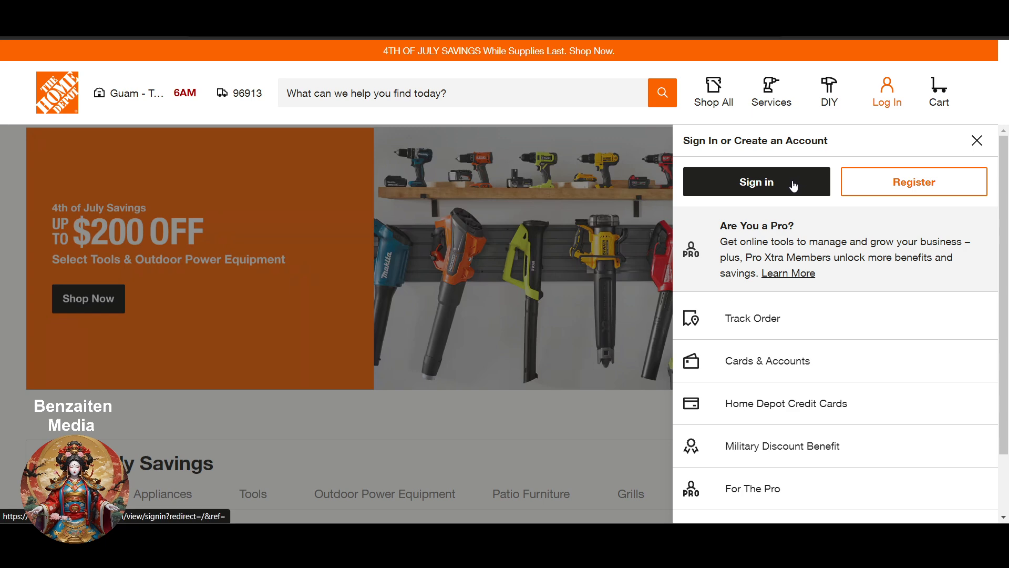
left_click(756, 182)
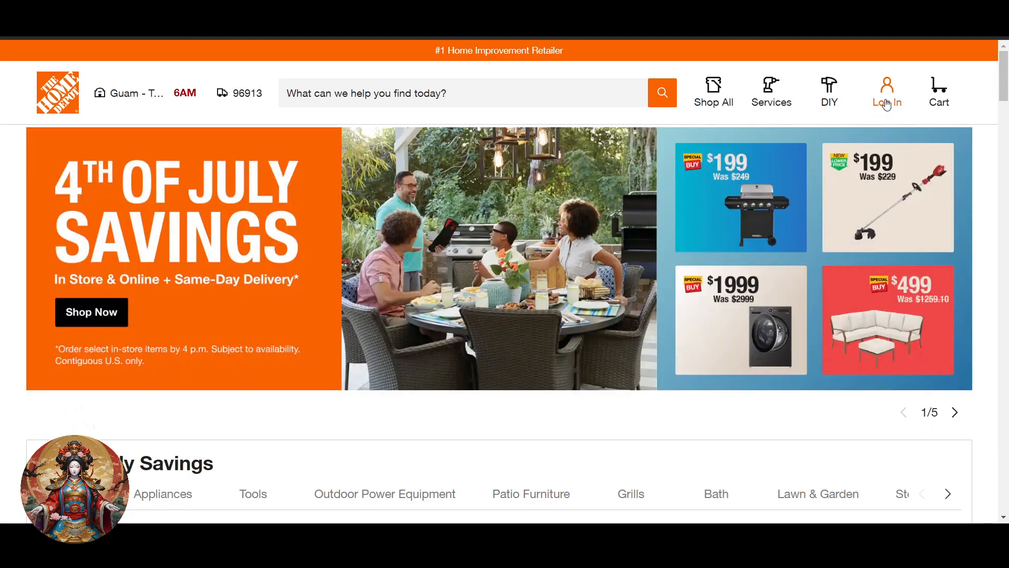
Reach the Track Your Order page from the account panel and focus the Order Number field.
left_click(887, 92)
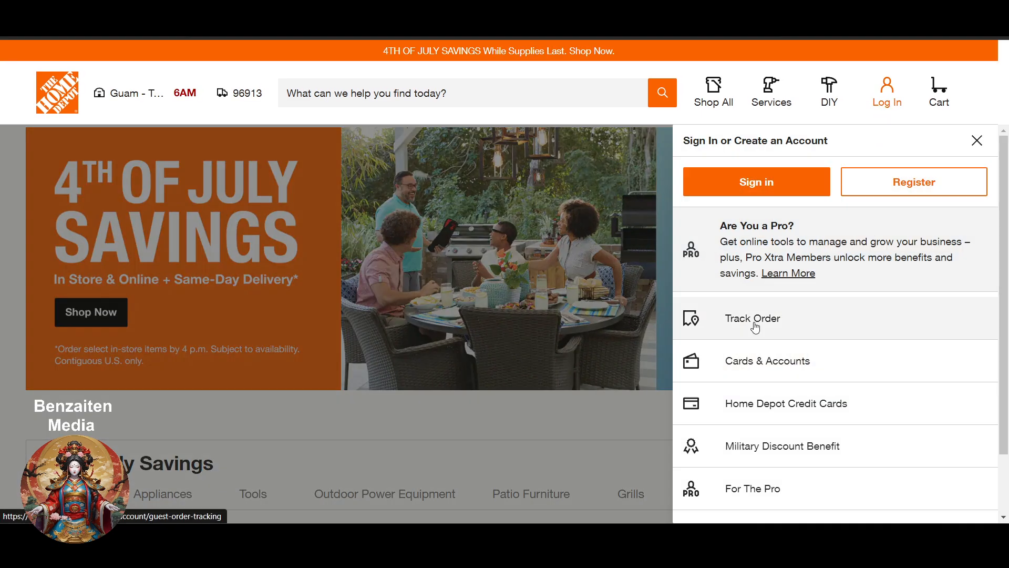
left_click(751, 318)
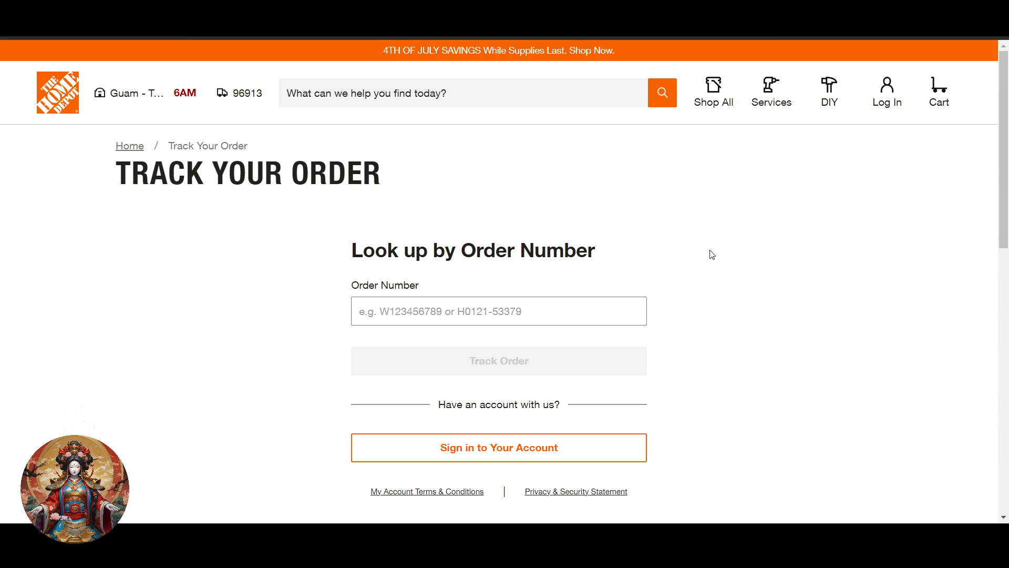
scroll("down", 3)
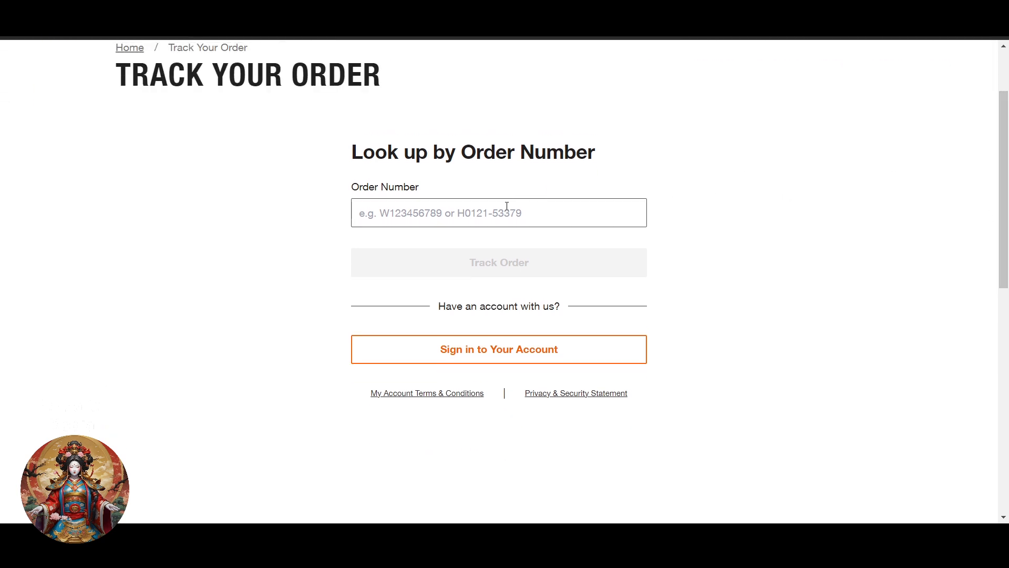
left_click(498, 212)
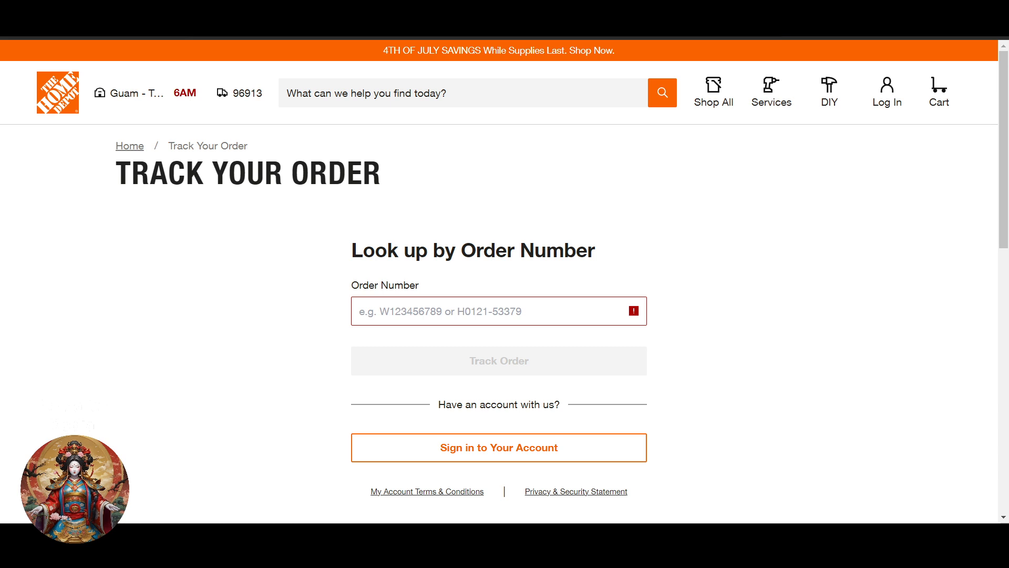
mouse_move(723, 217)
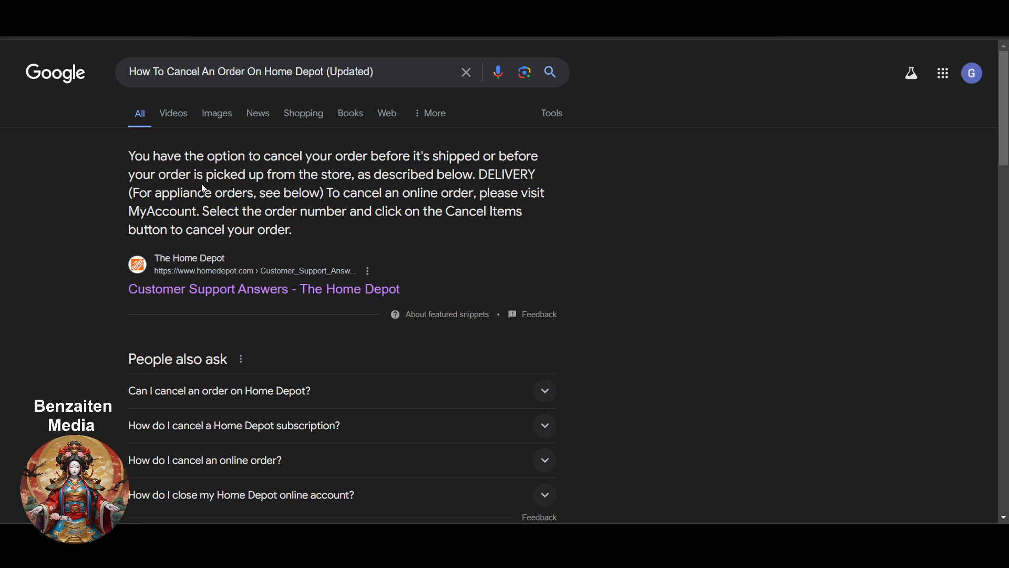
mouse_move(428, 185)
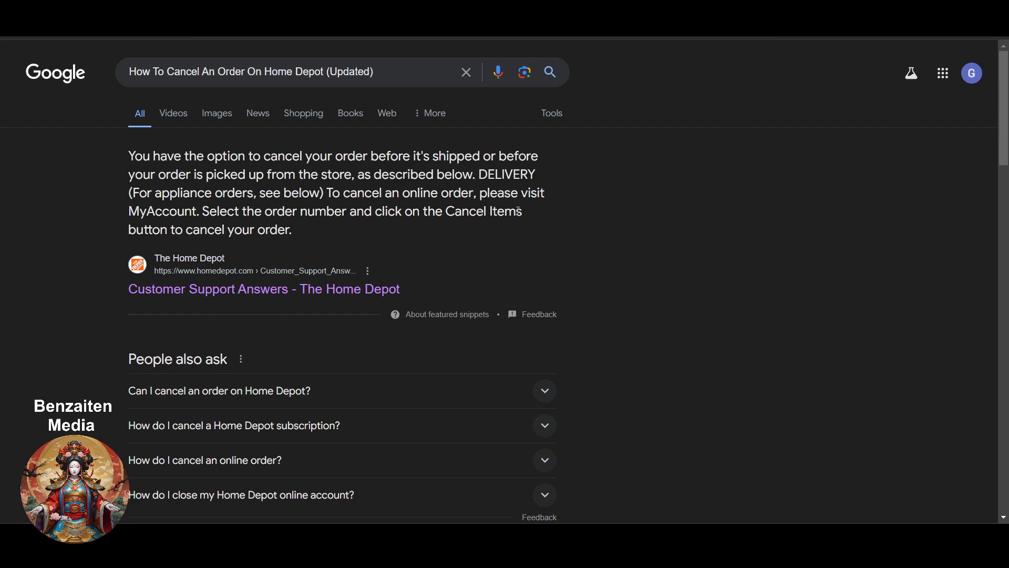
Open The Home Depot's Customer Support Answers result from the Google search.
left_click(263, 288)
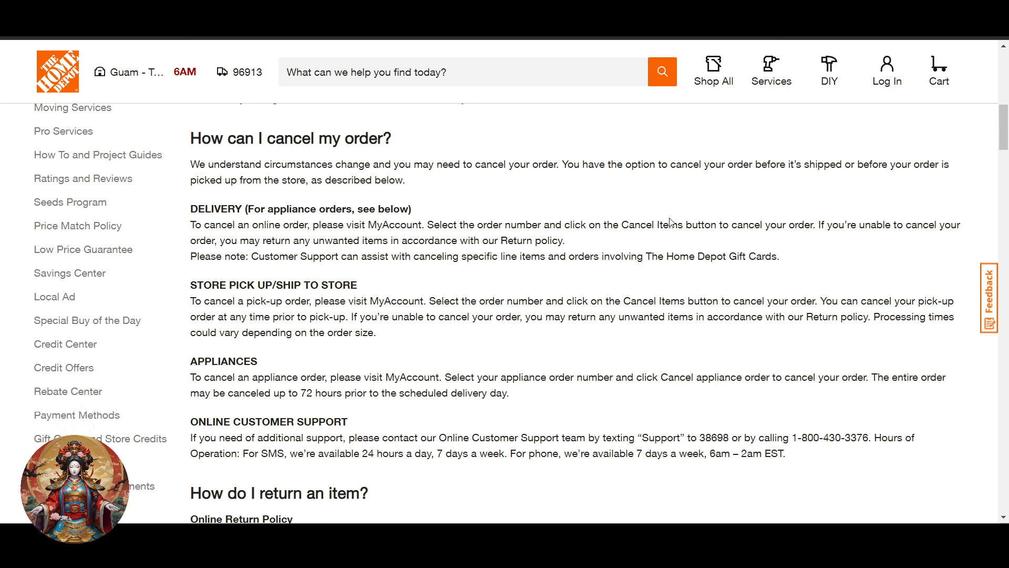
mouse_move(647, 222)
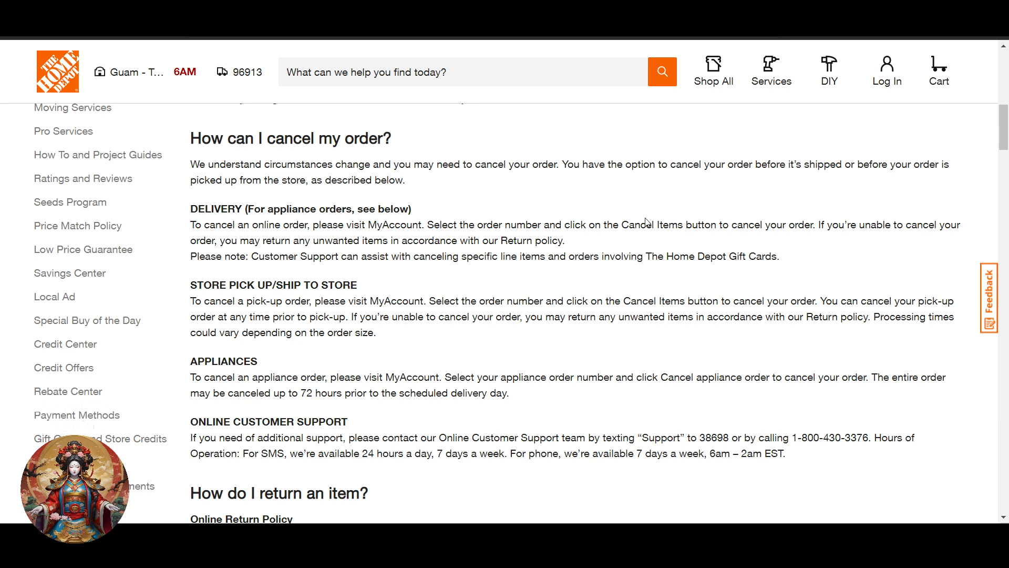
mouse_move(322, 228)
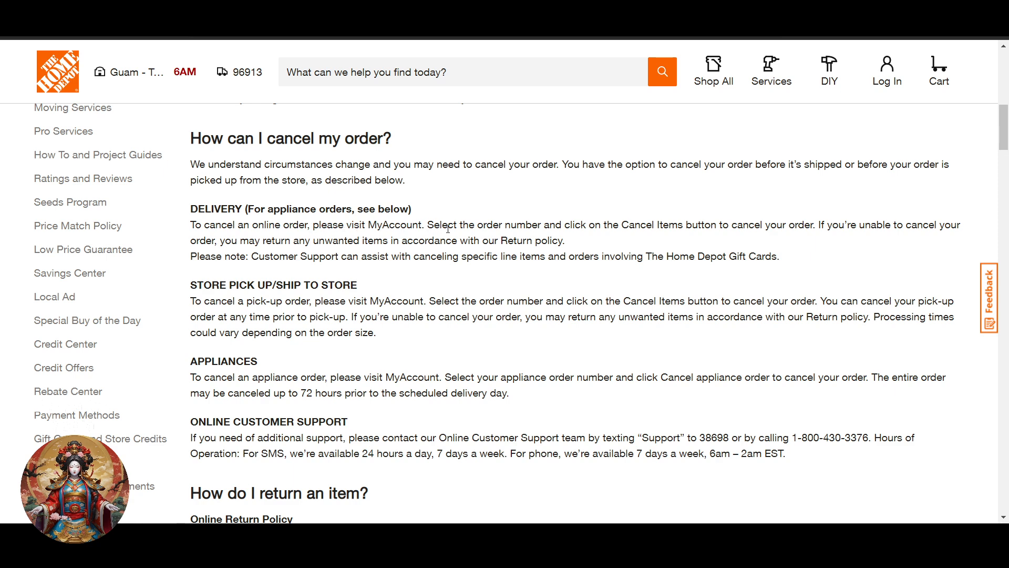
mouse_move(943, 277)
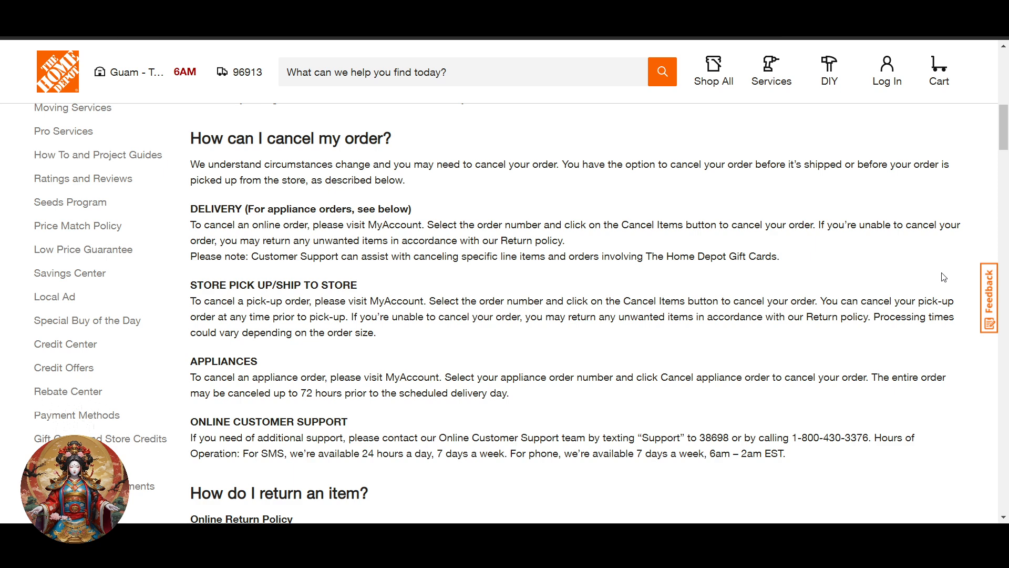
Scroll the support page down to the 'How can I cancel my order?' answer.
scroll("down", 3)
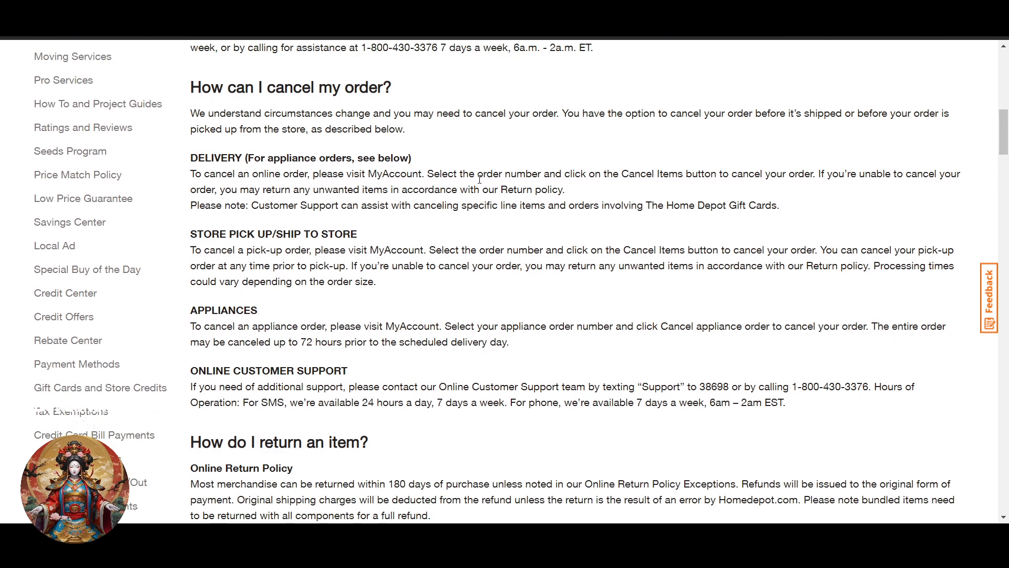
mouse_move(254, 262)
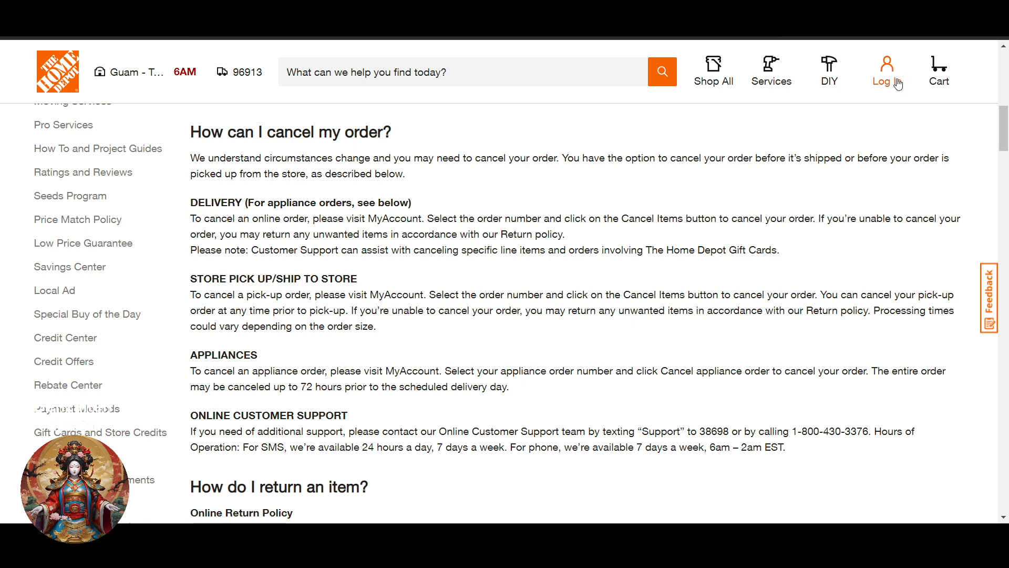
scroll("down", 3)
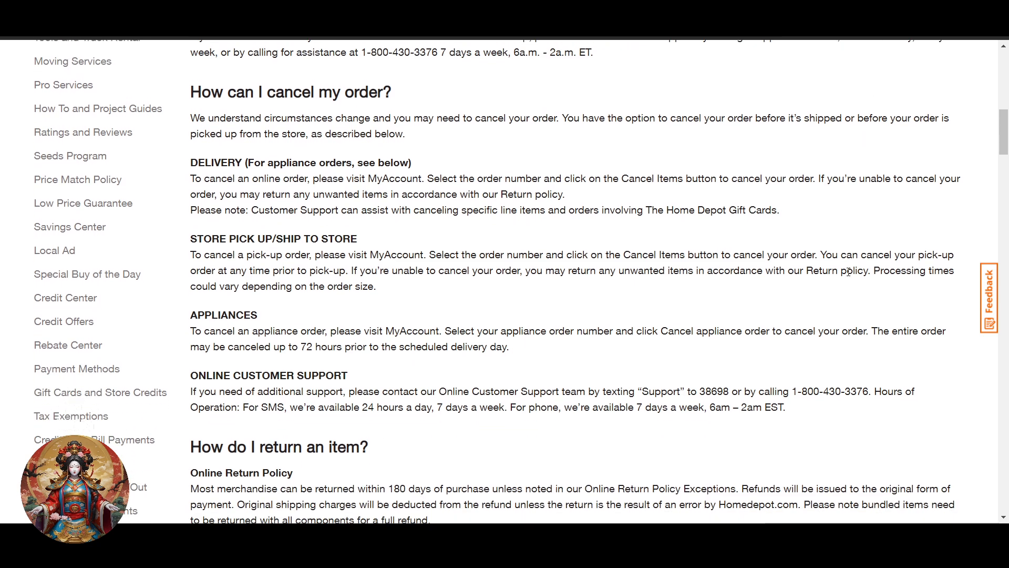
mouse_move(848, 322)
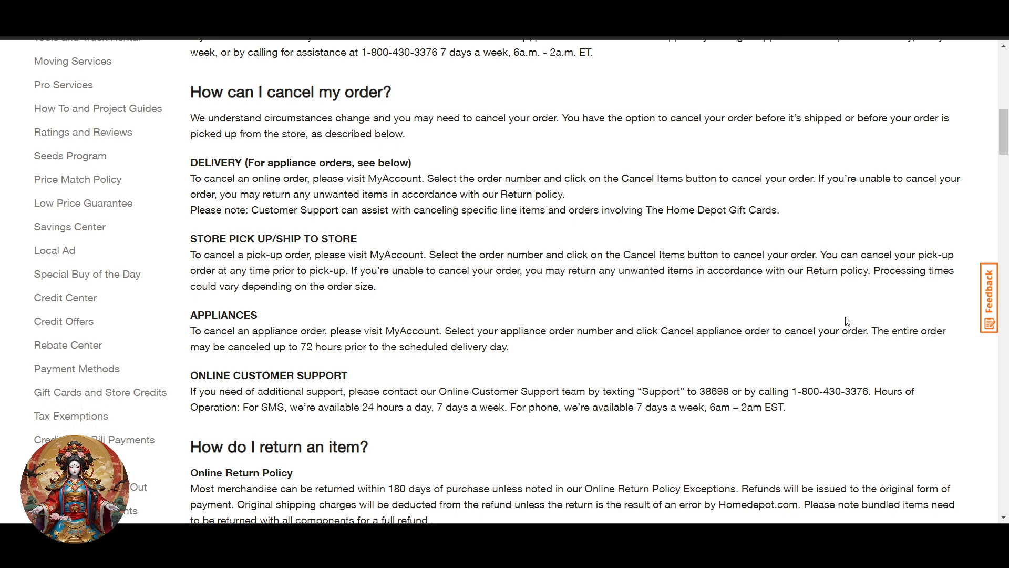
scroll("down", 3)
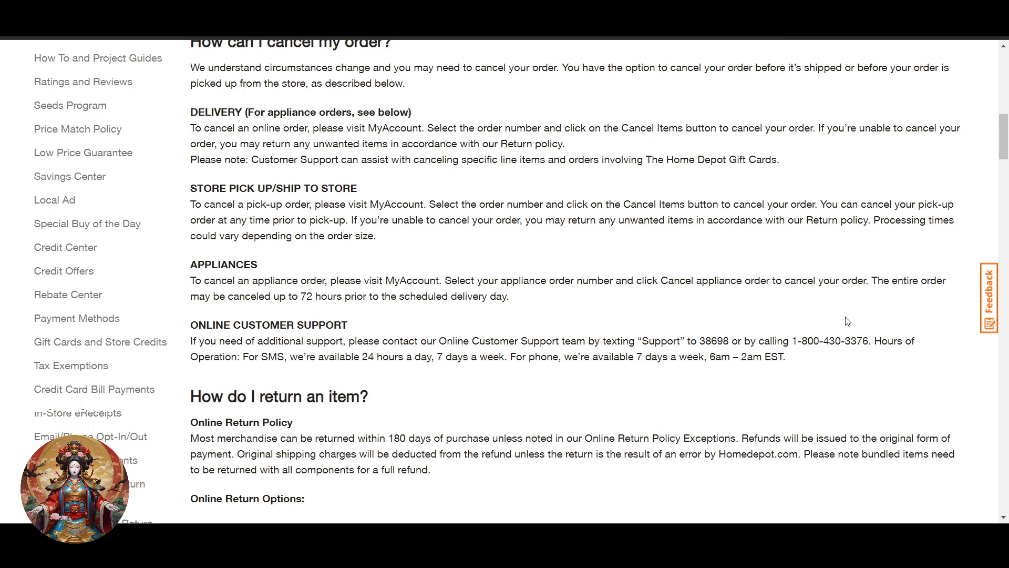
scroll("down", 3)
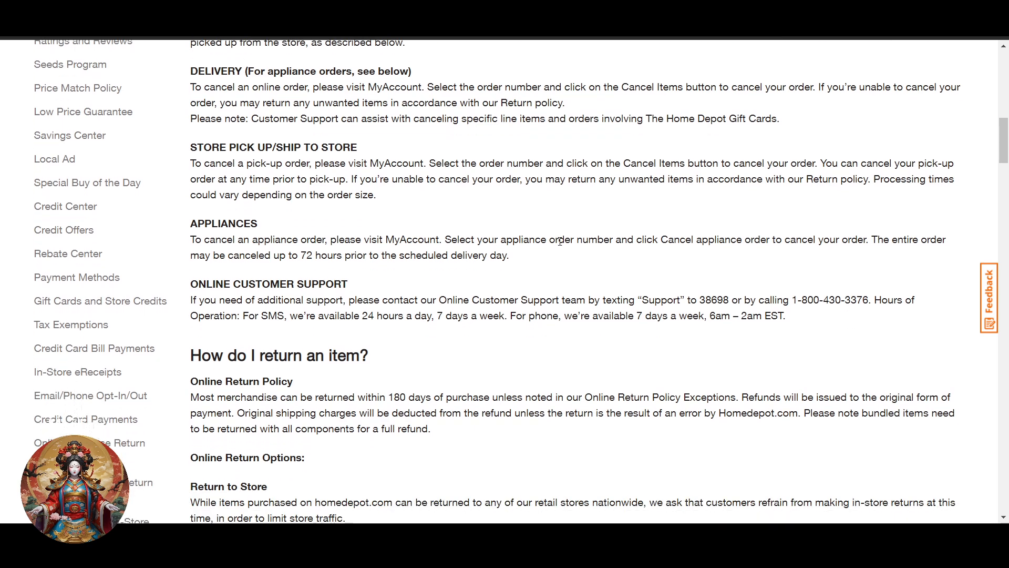
mouse_move(297, 251)
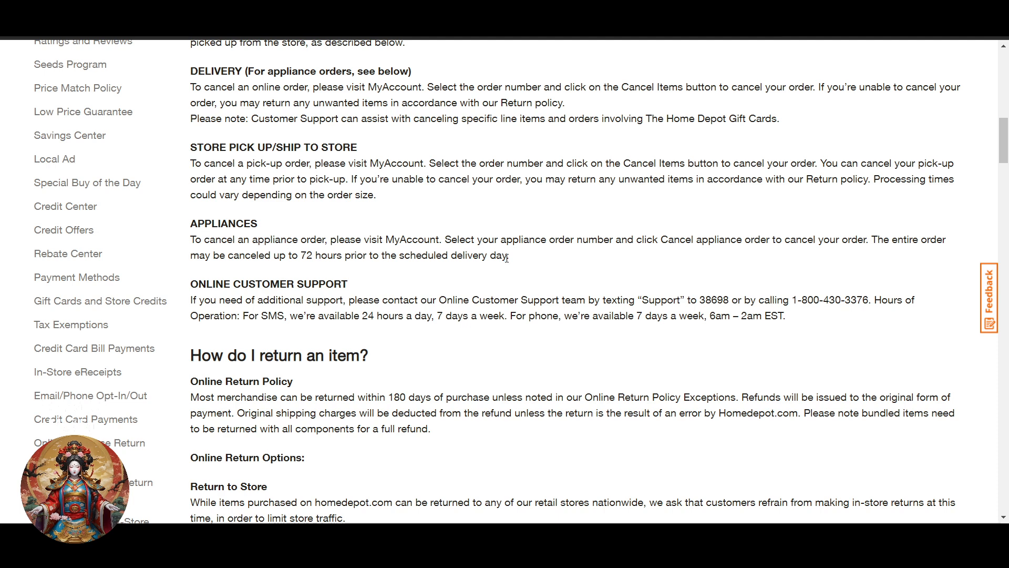
mouse_move(538, 271)
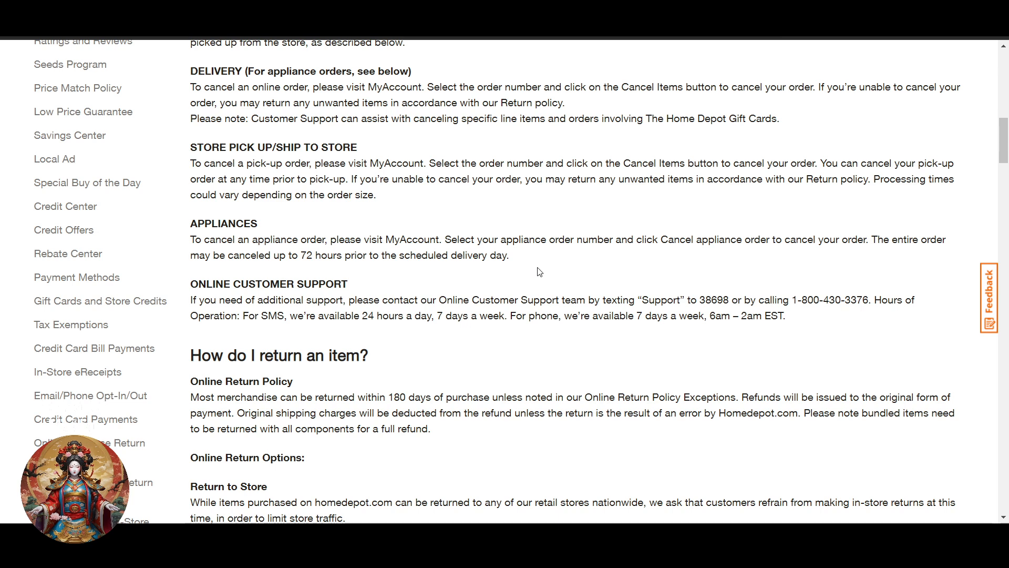
scroll("down", 3)
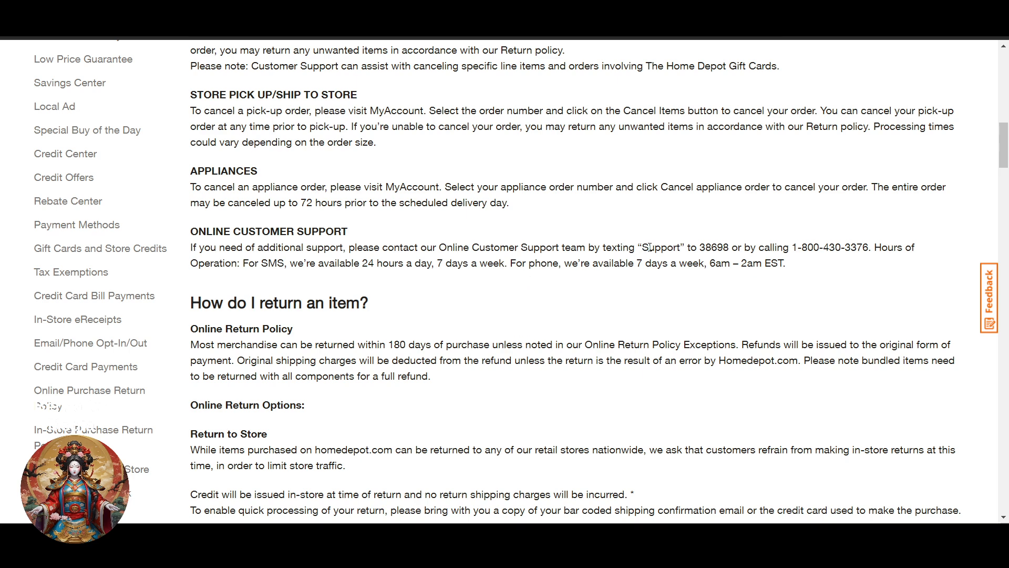
left_click_drag(773, 248, 845, 262)
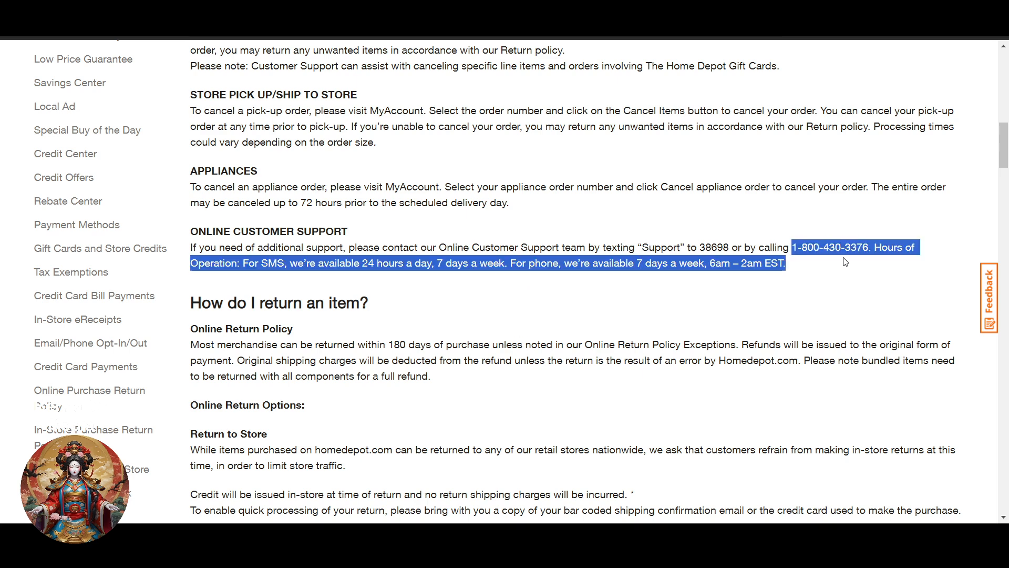